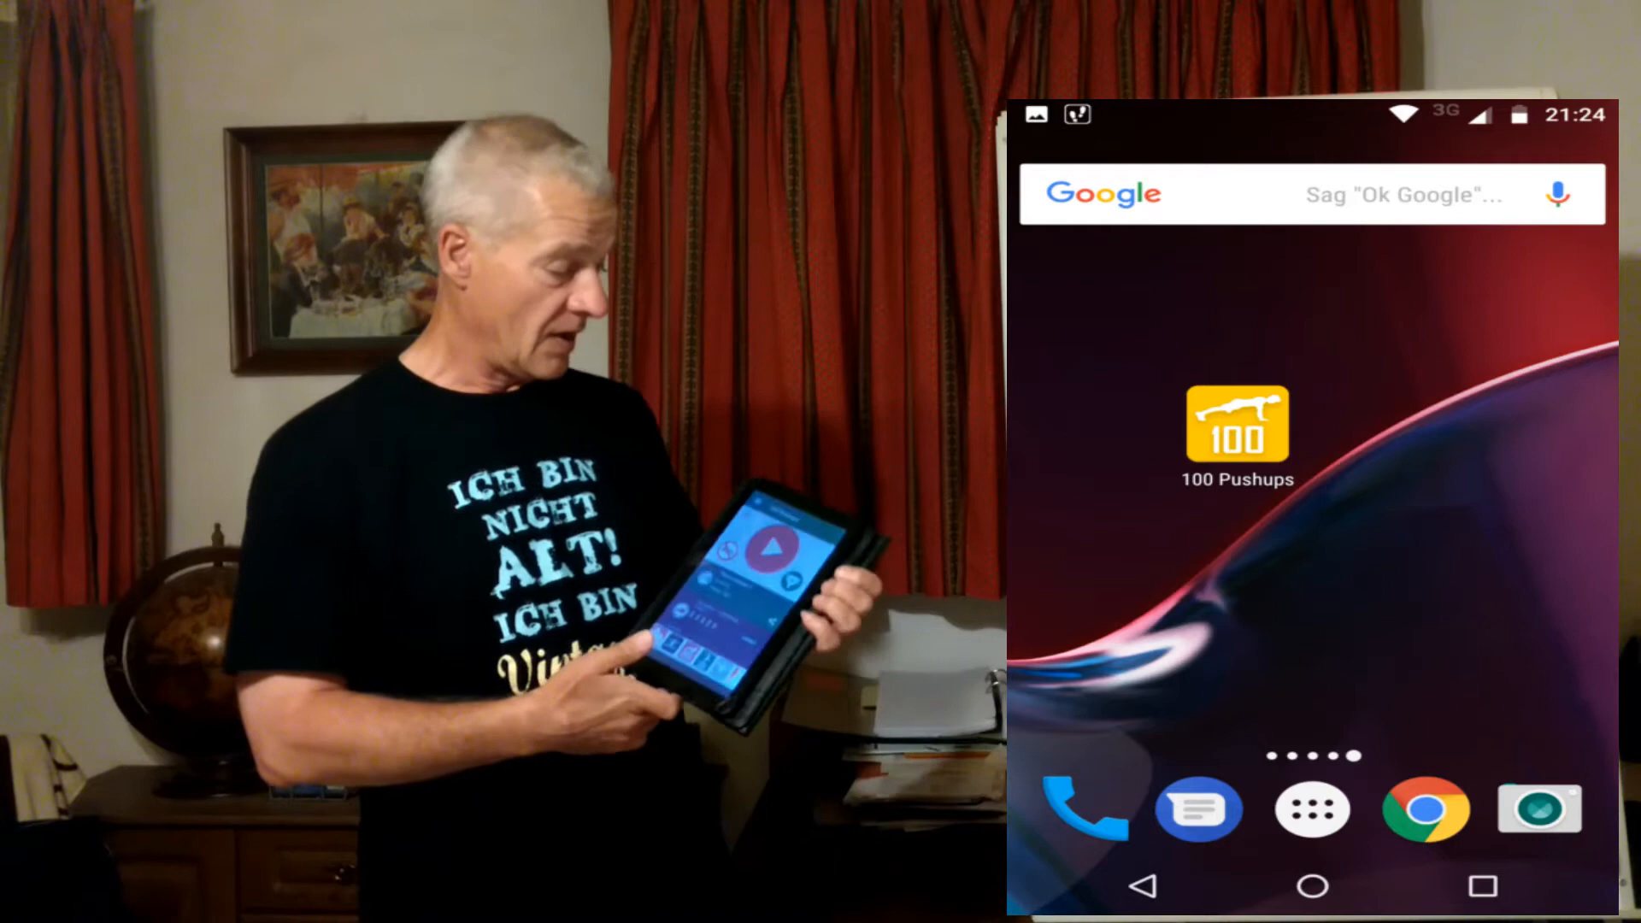
# - Launch 100 Pushups from the home screen and bring up the Select program list (Programs 1-7)
pyautogui.click(1236, 424)
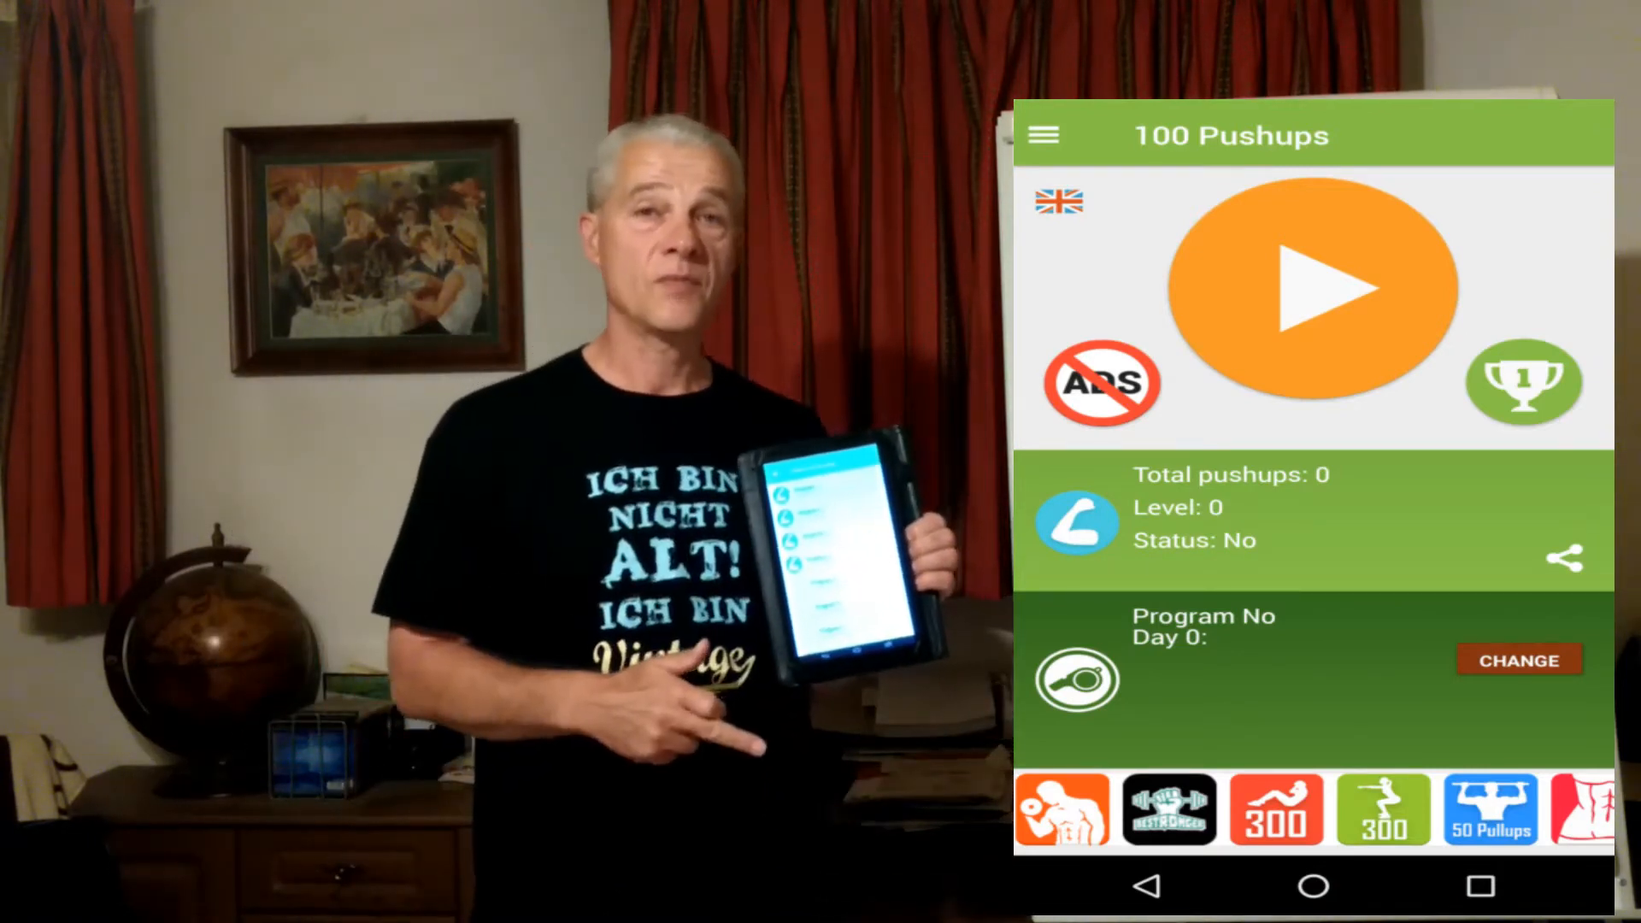
pyautogui.click(1518, 660)
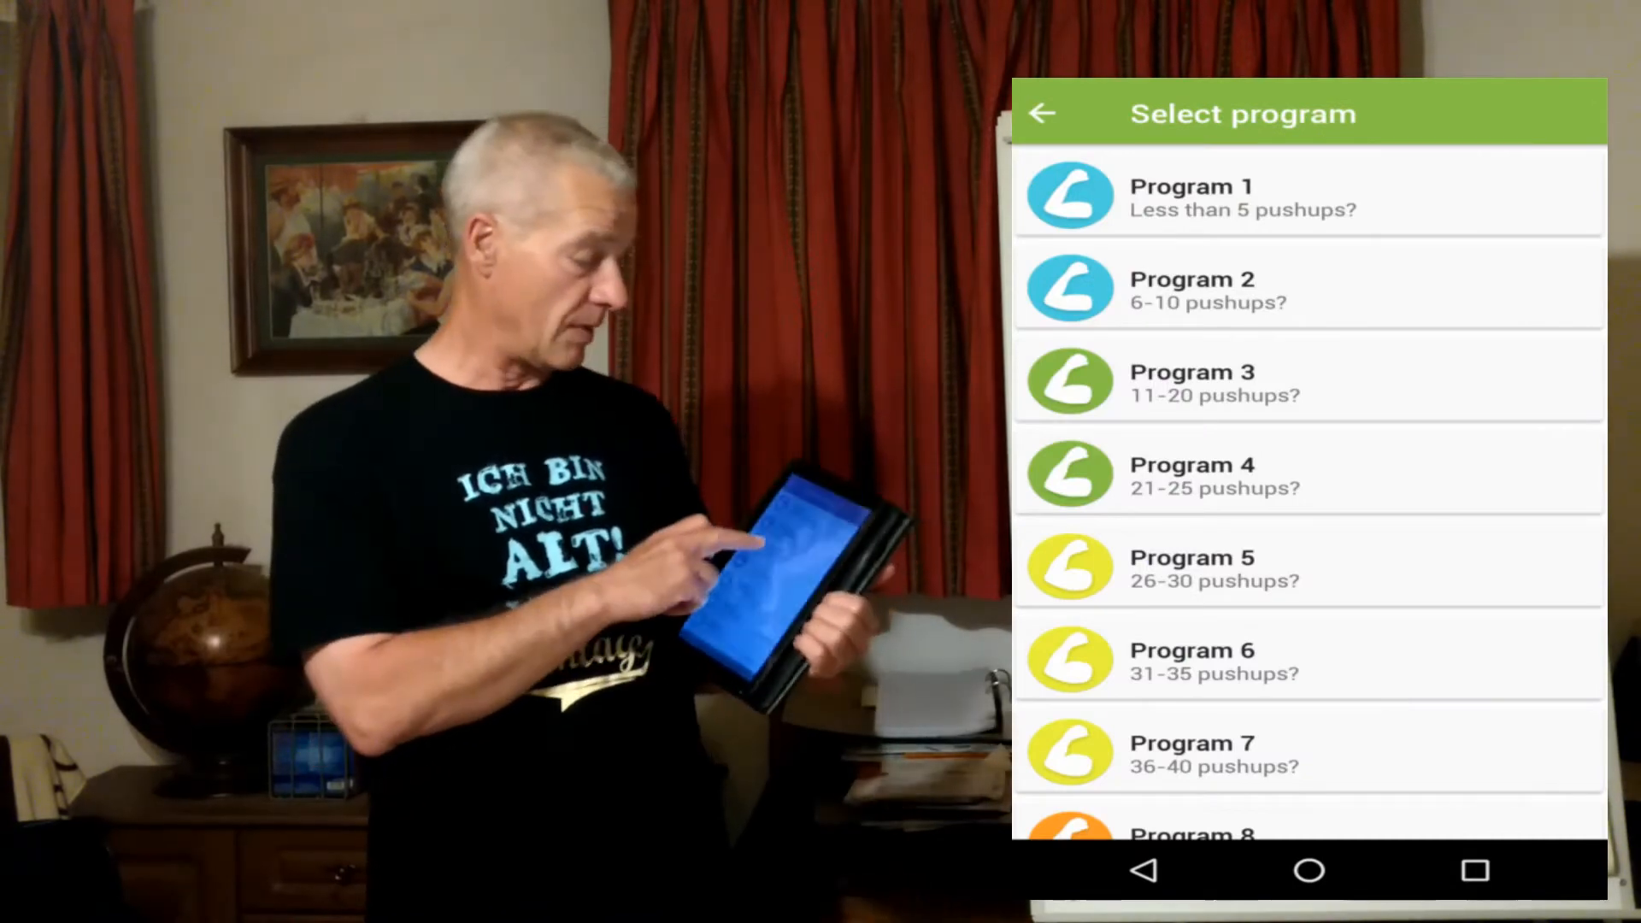